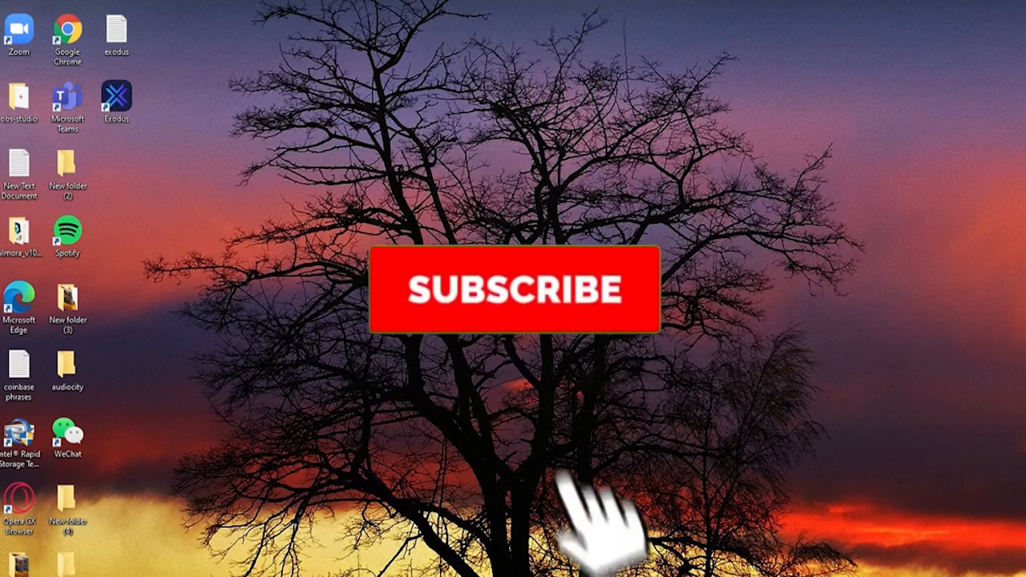
Step: Bring the browser window with the Google Meet call to the front
click(513, 289)
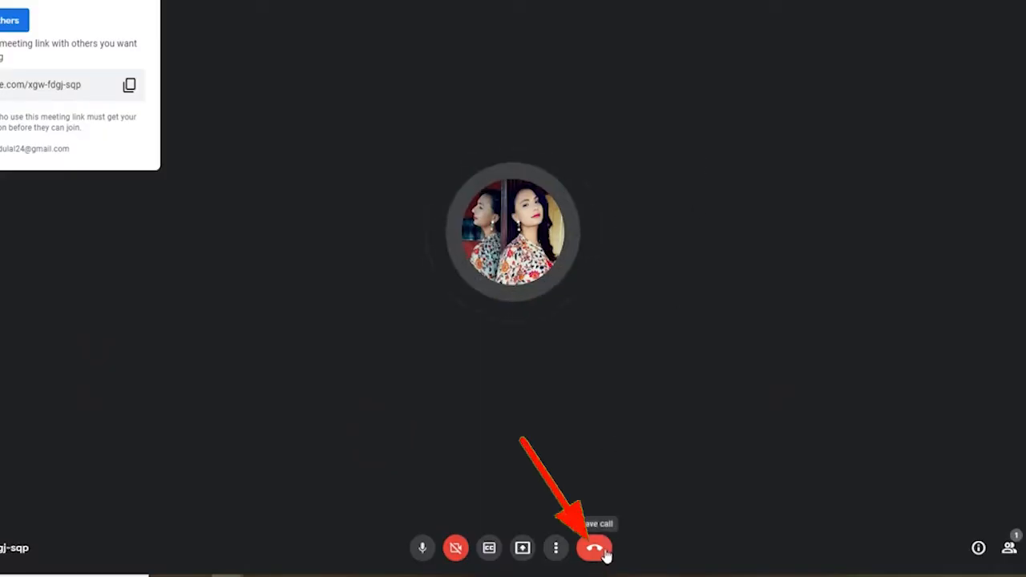
Step: Leave the call, choosing 'Just leave the call' rather than ending it for everyone
click(593, 548)
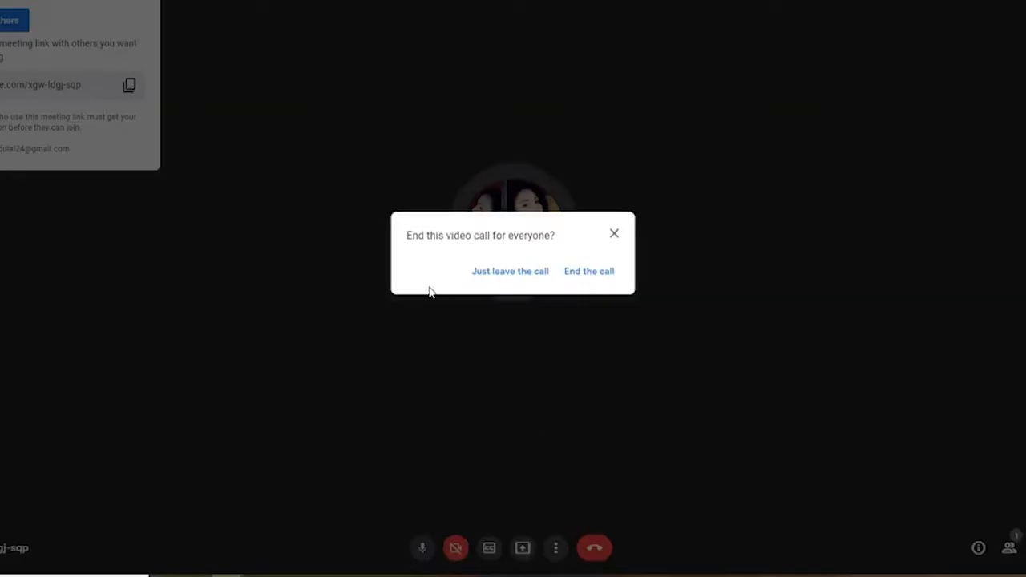
mouse_move(641, 250)
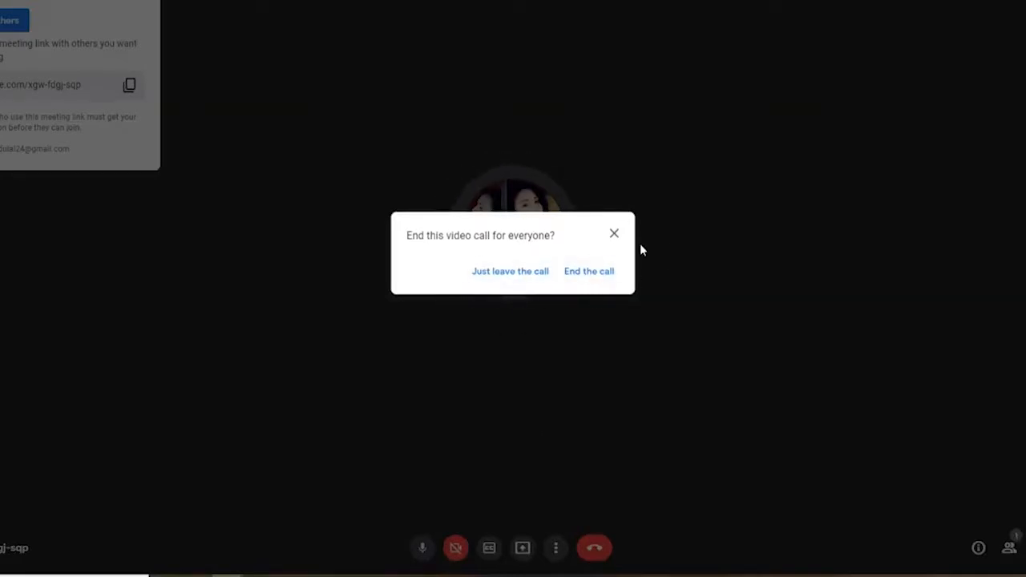
mouse_move(513, 294)
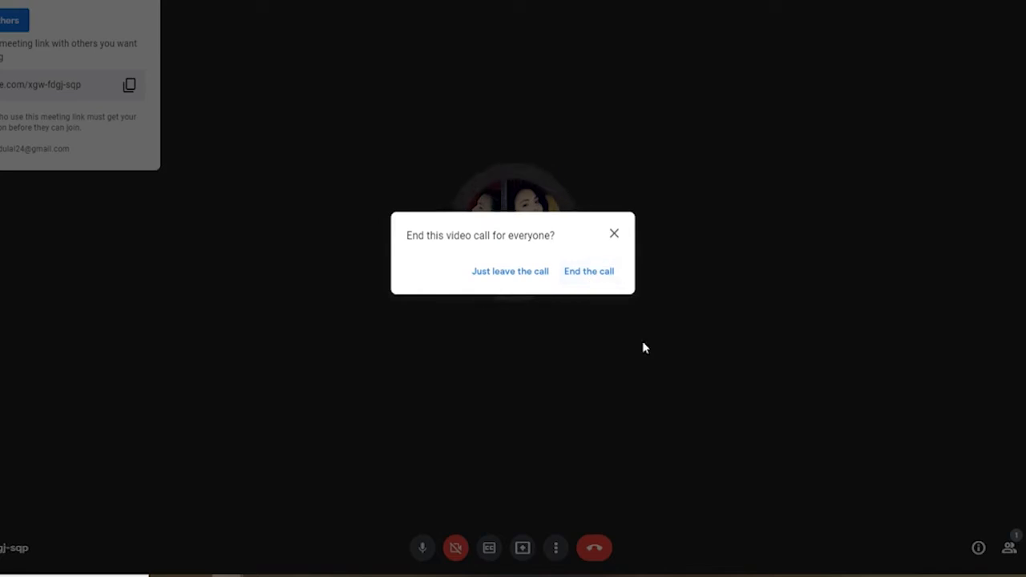
mouse_move(509, 270)
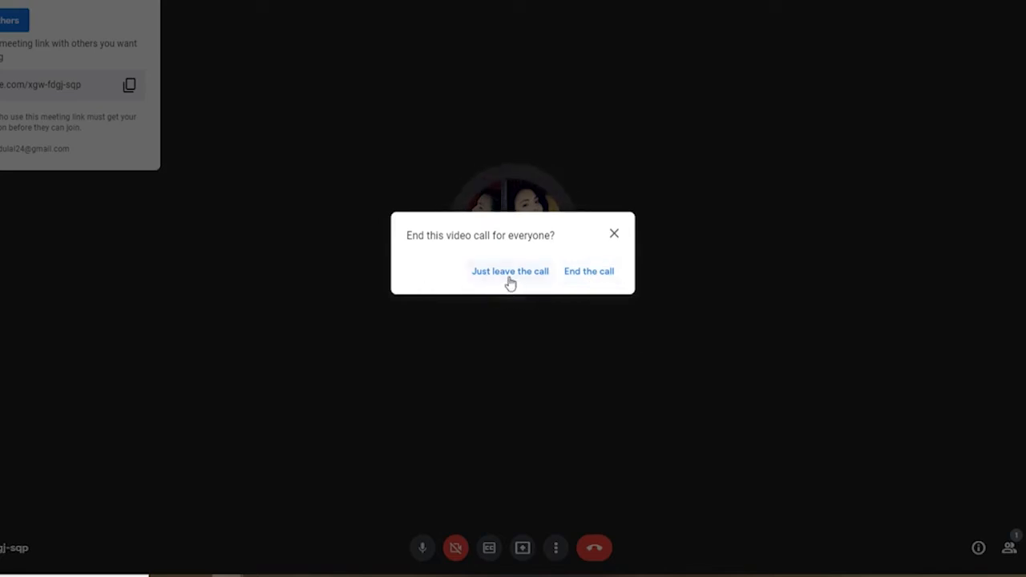
click(510, 271)
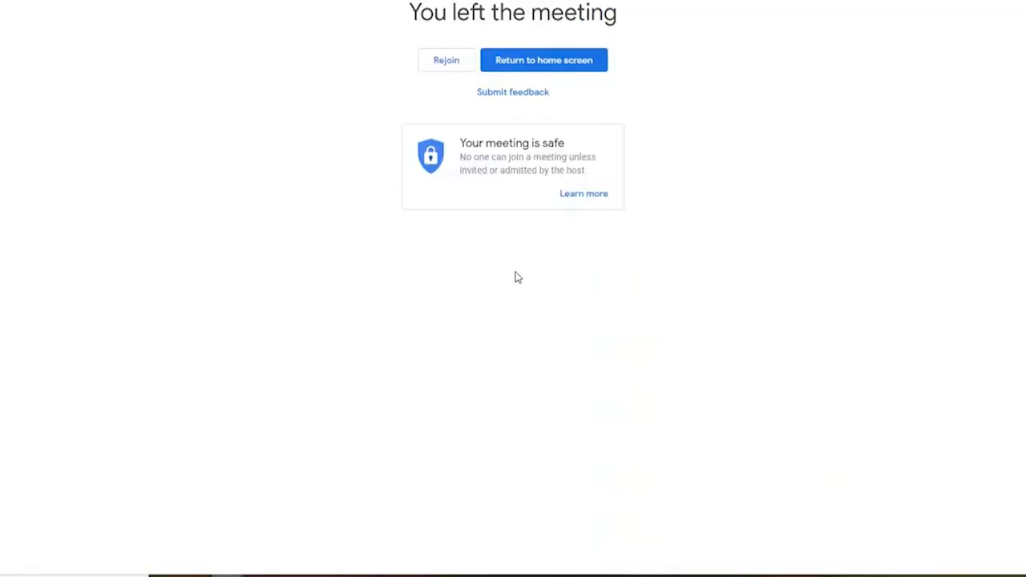
Step: Return from the 'You left the meeting' page to the Meet home screen
click(543, 59)
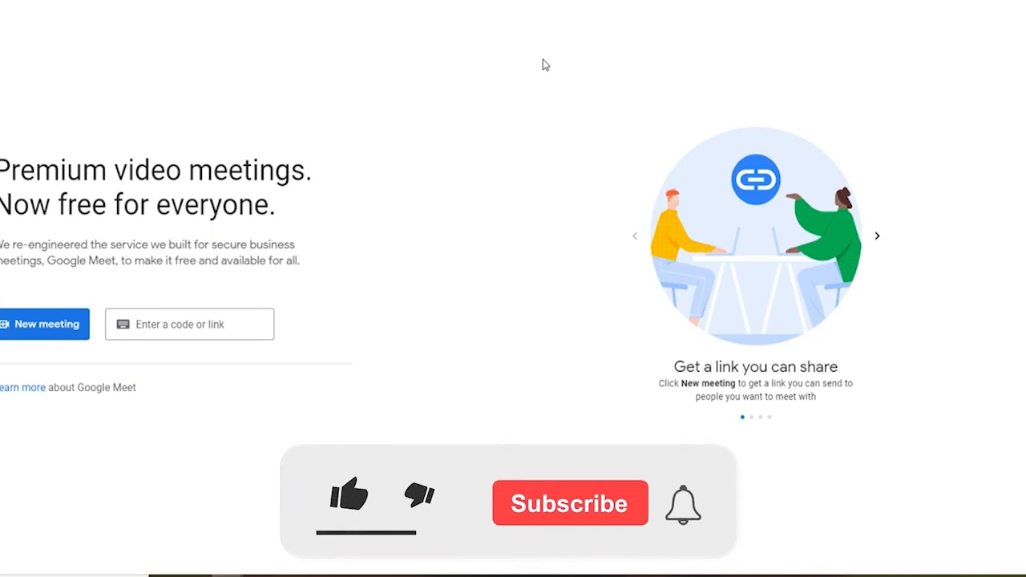
click(348, 495)
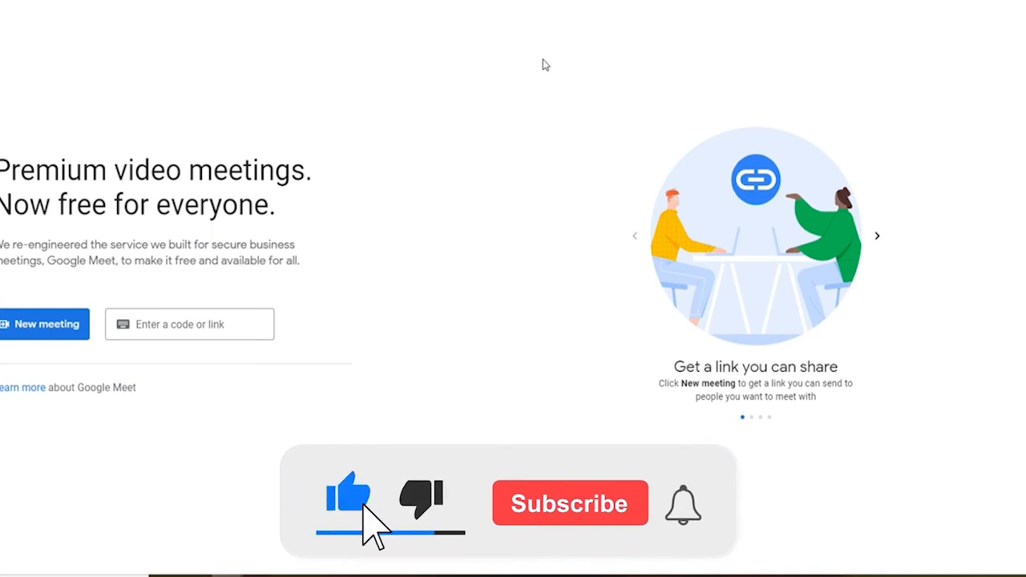